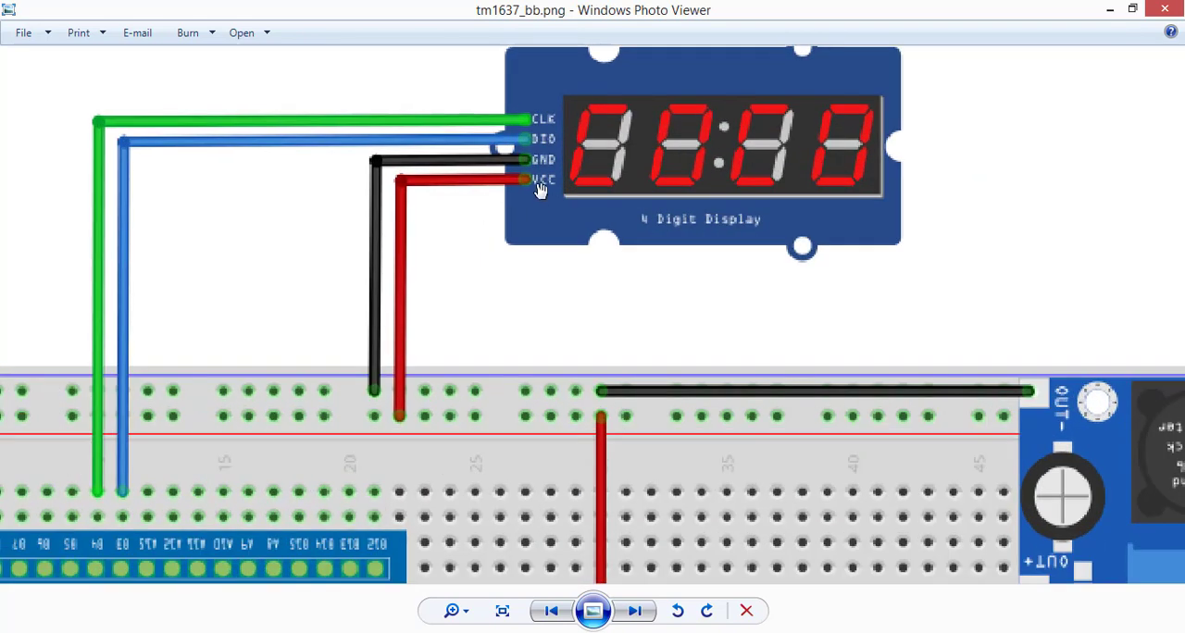
mouse_move(428, 250)
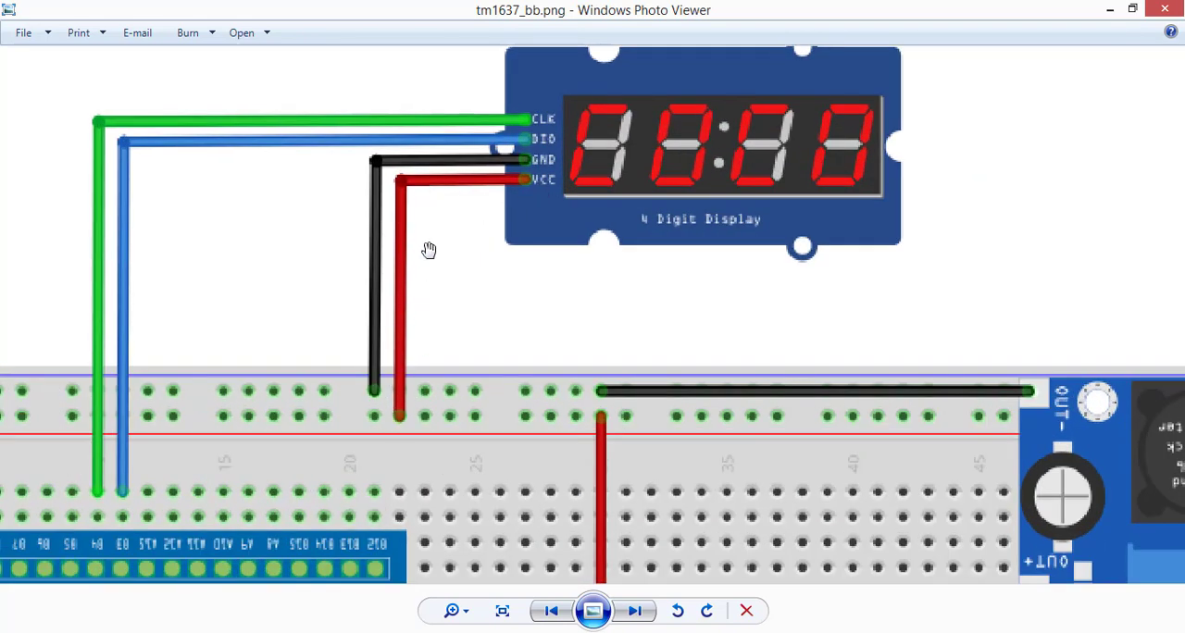
mouse_move(363, 257)
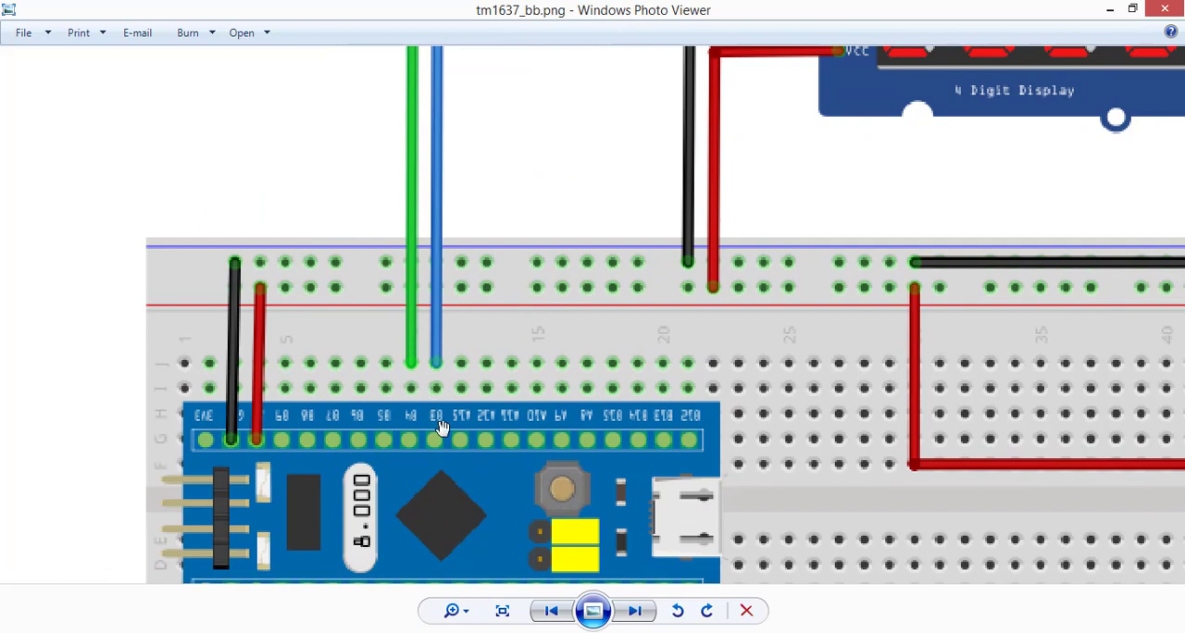
mouse_move(520, 257)
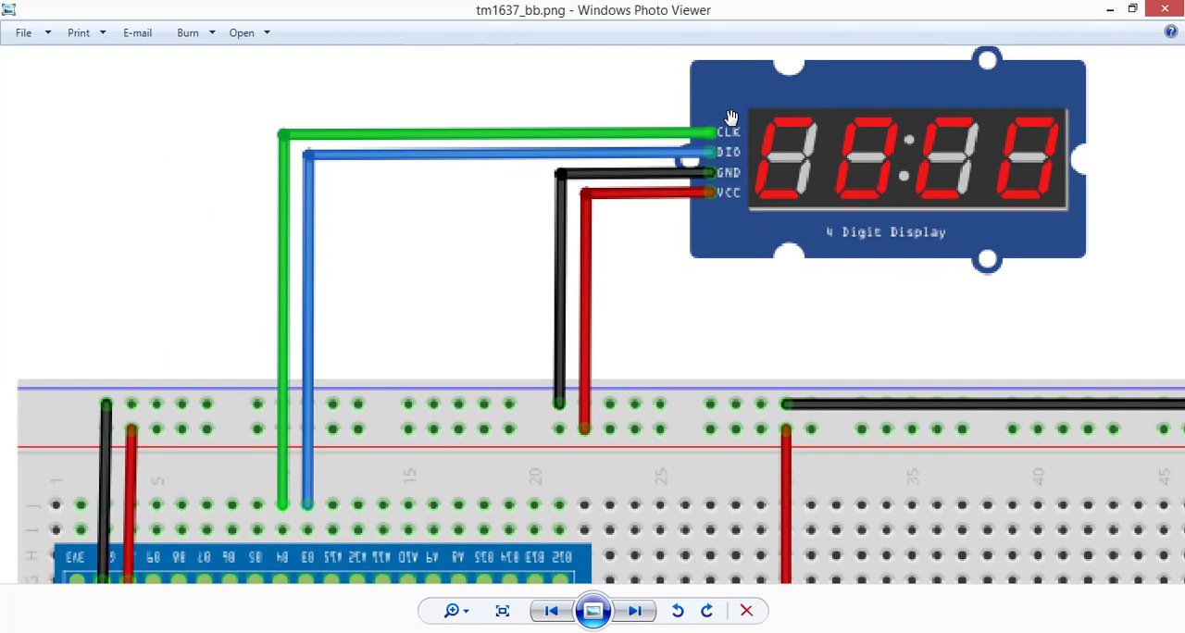
Step: Choose Serial Wire as the SYS Debug mode in TM1637.ioc
scroll("down", 3)
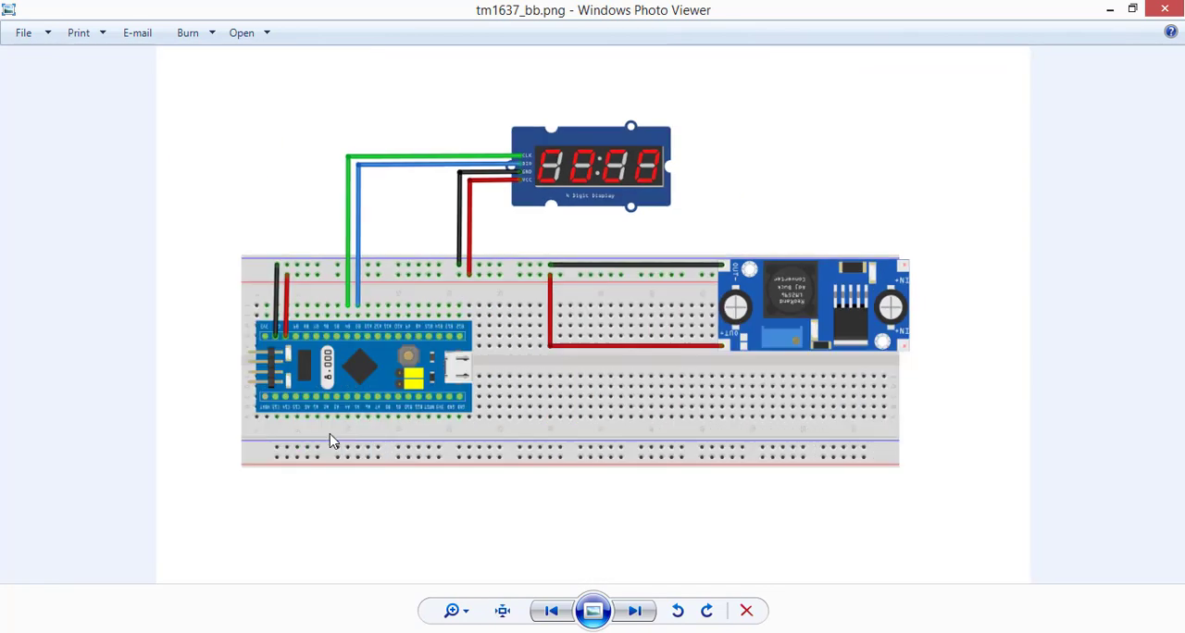
mouse_move(980, 413)
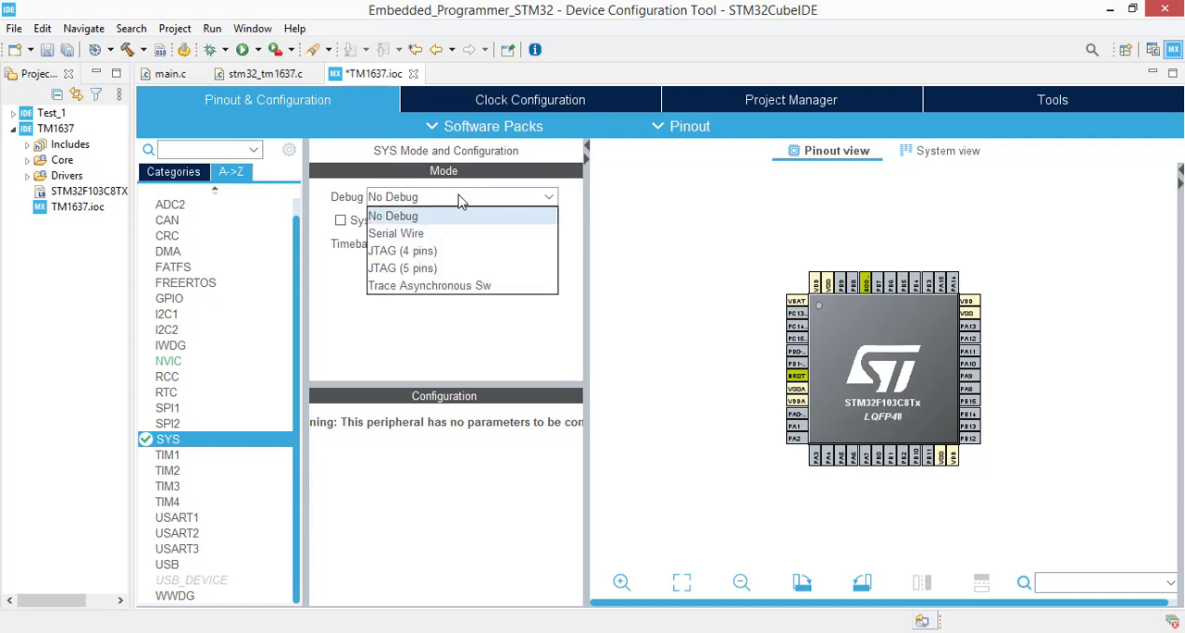
left_click(395, 233)
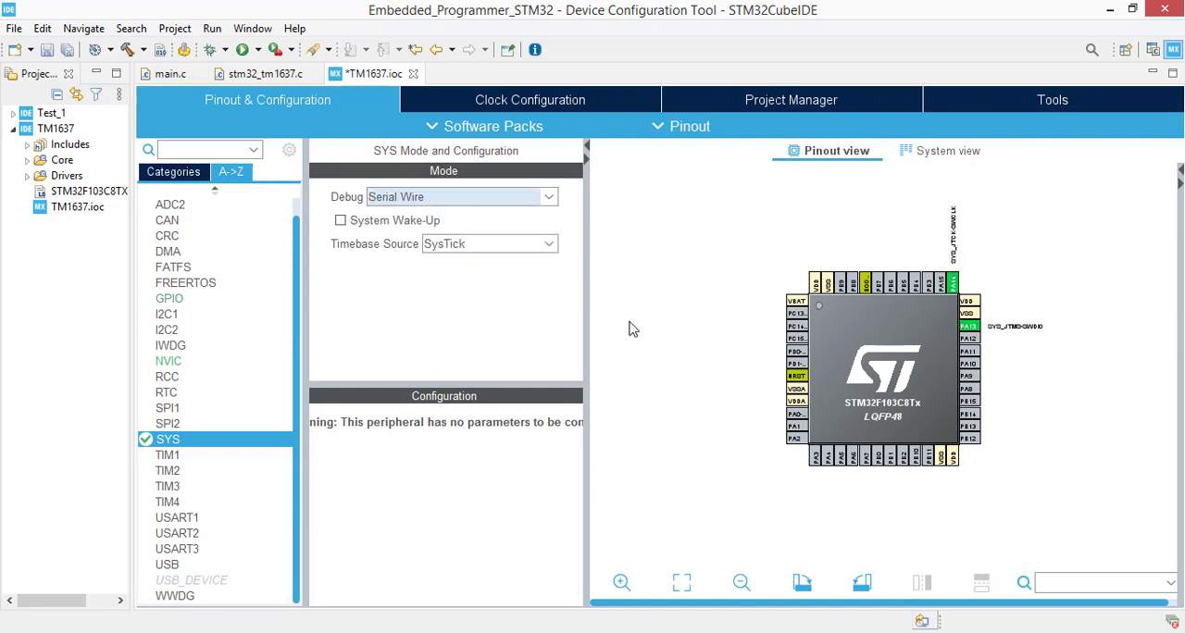
mouse_move(697, 406)
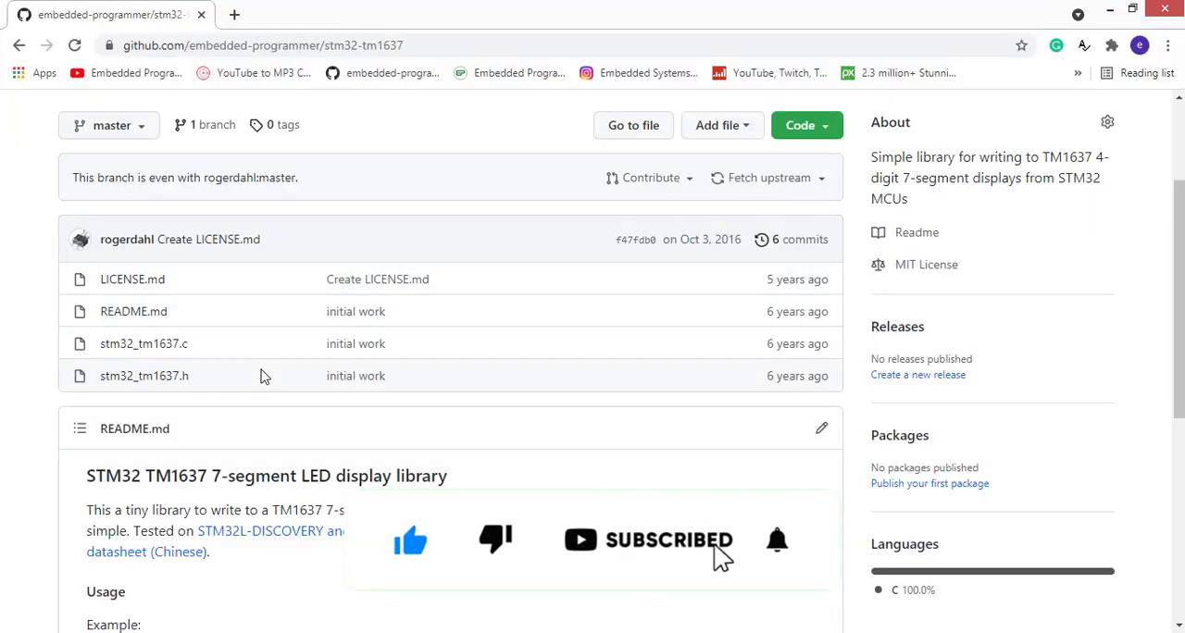
Step: Show the stm32-tm1637 repository's Code options and download the library
left_click(799, 125)
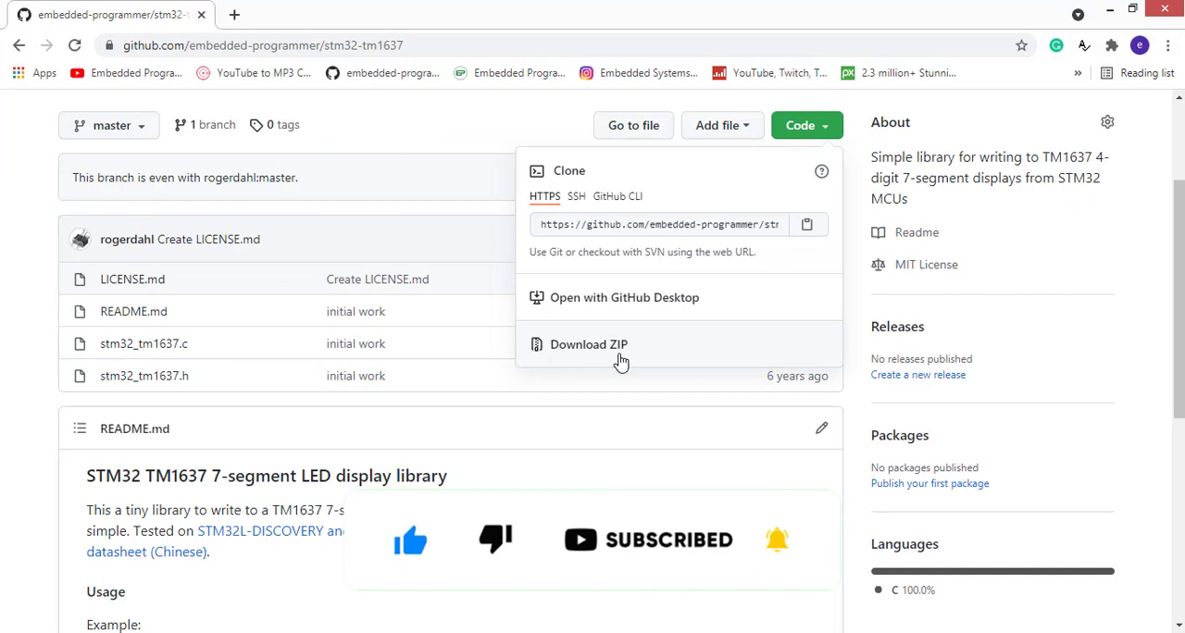
mouse_move(447, 420)
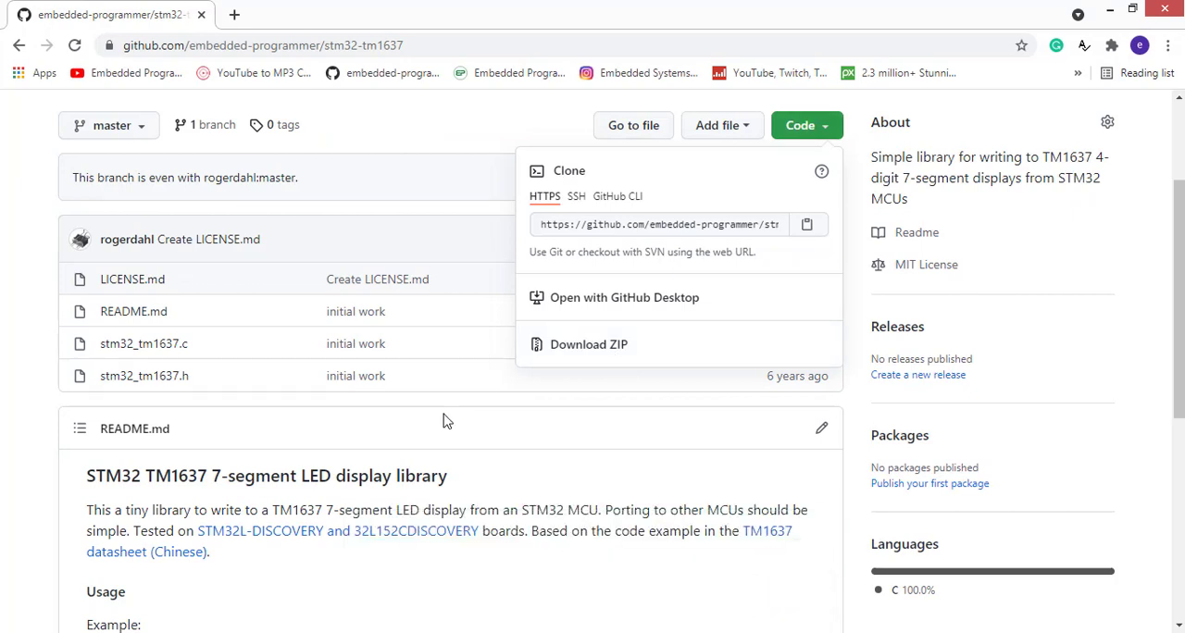
left_click(589, 344)
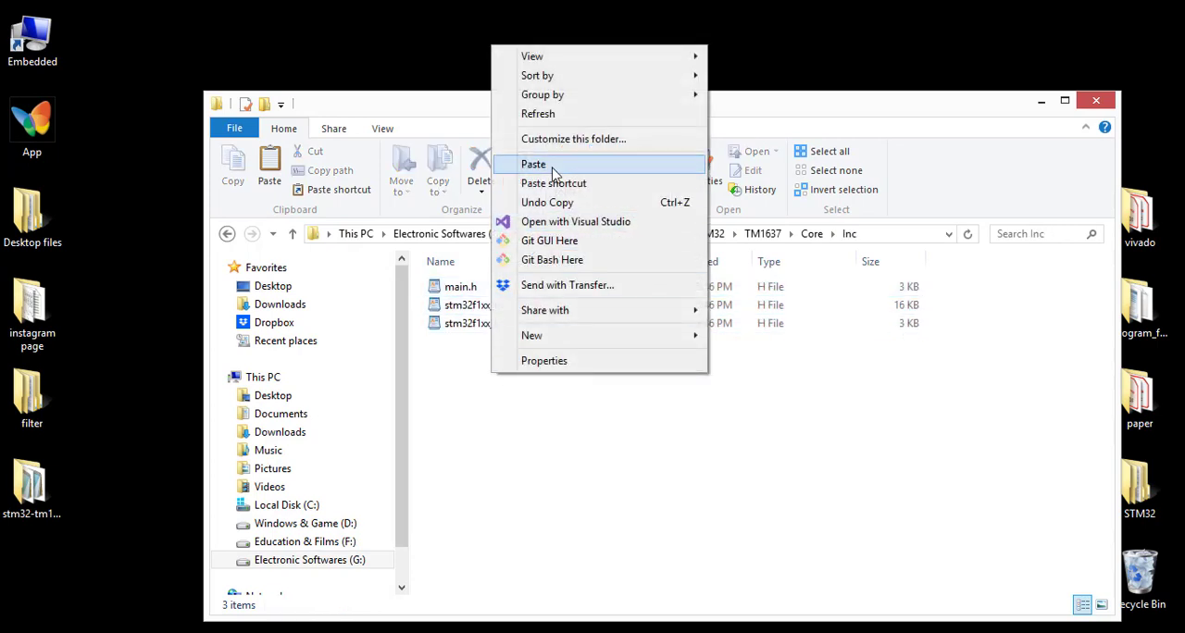
Step: Paste the copied library file into the TM1637 Core\Inc folder
left_click(533, 164)
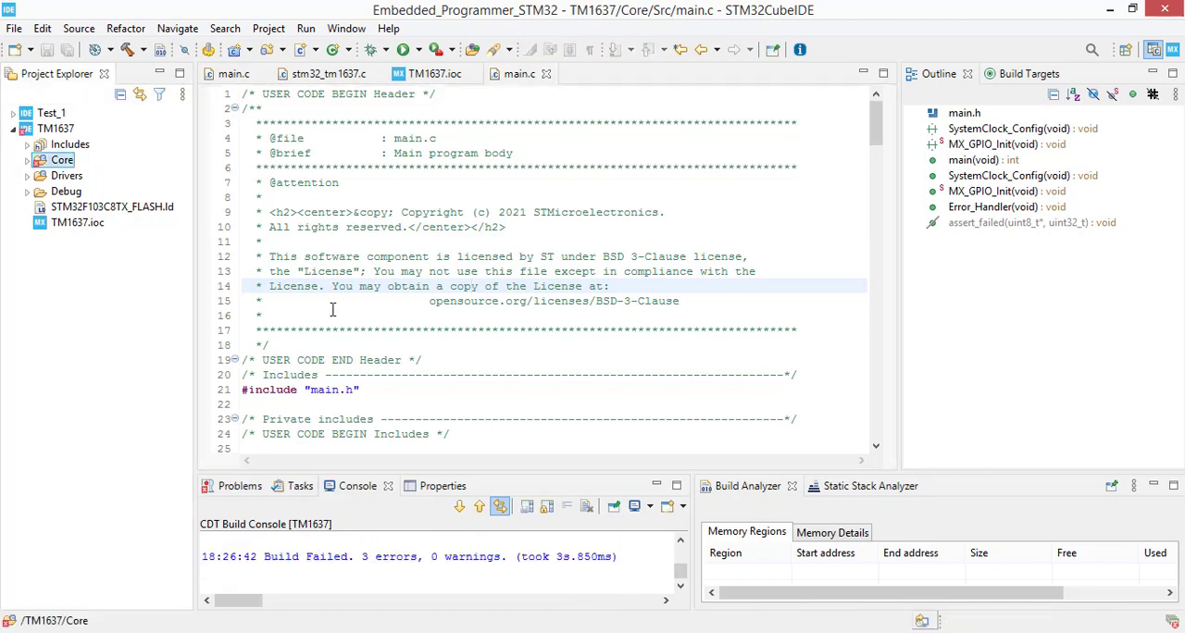
Step: Open Core > Src > stm32_tm1637.c and switch its HAL include to stm32f1xx_hal.h
left_click(27, 159)
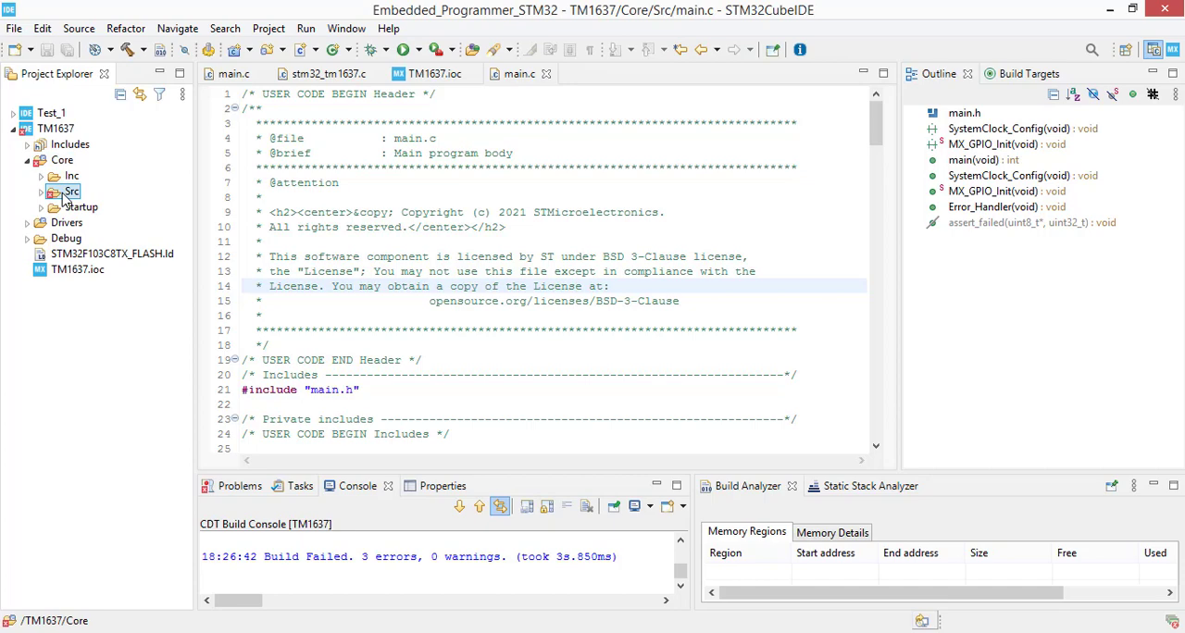
left_click(40, 190)
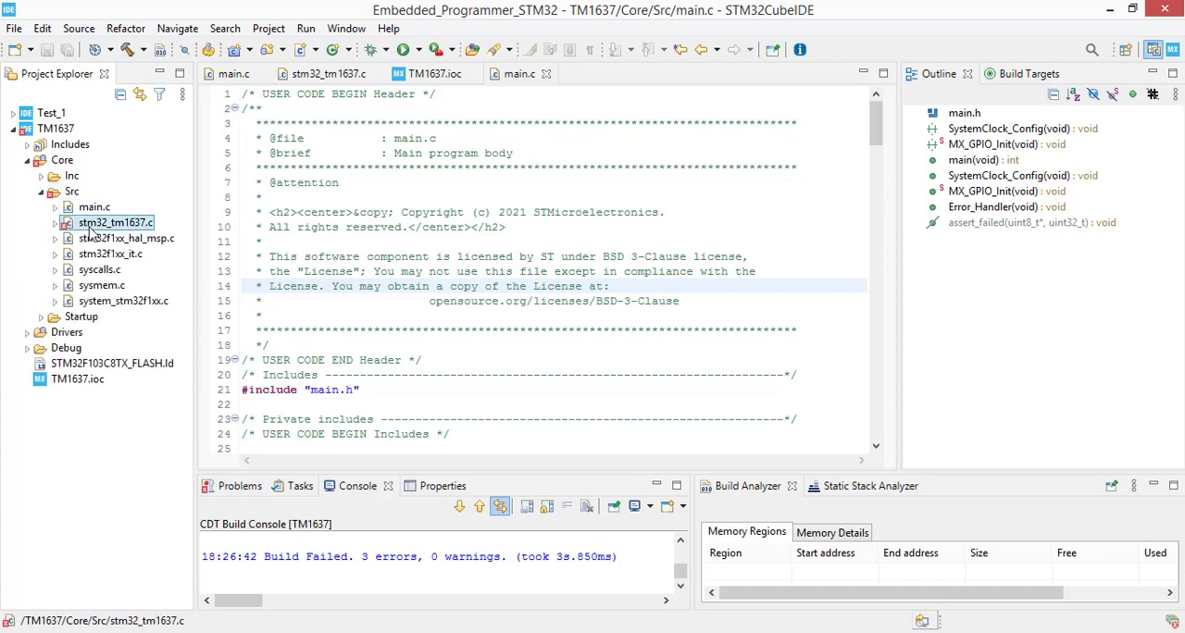
double_click(115, 223)
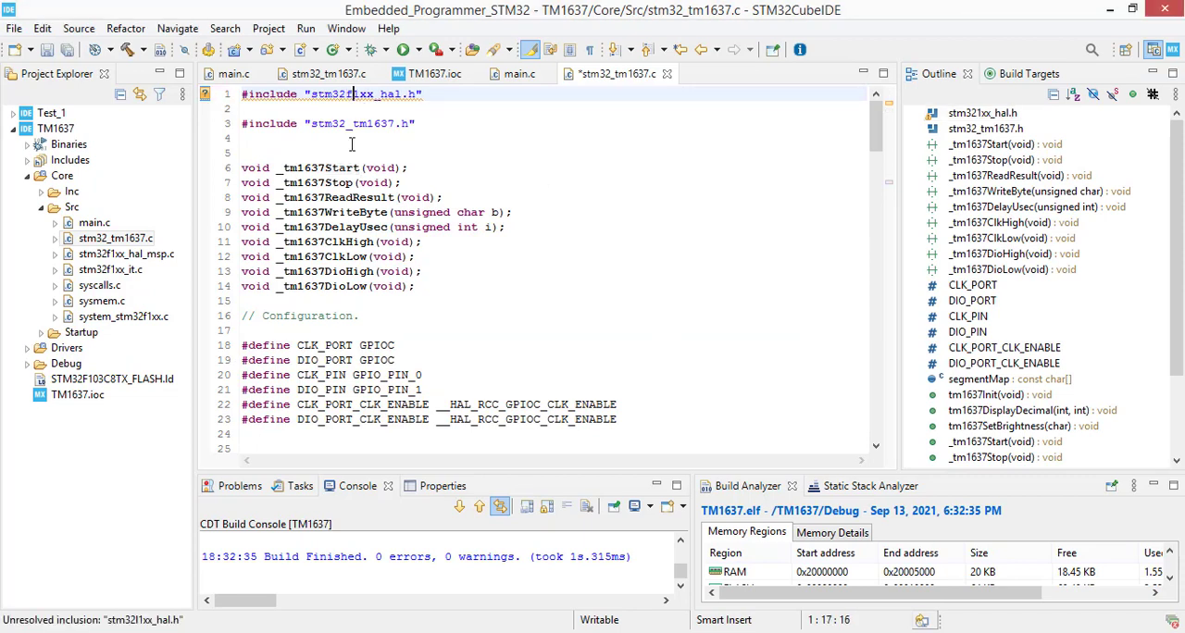
scroll("down", 3)
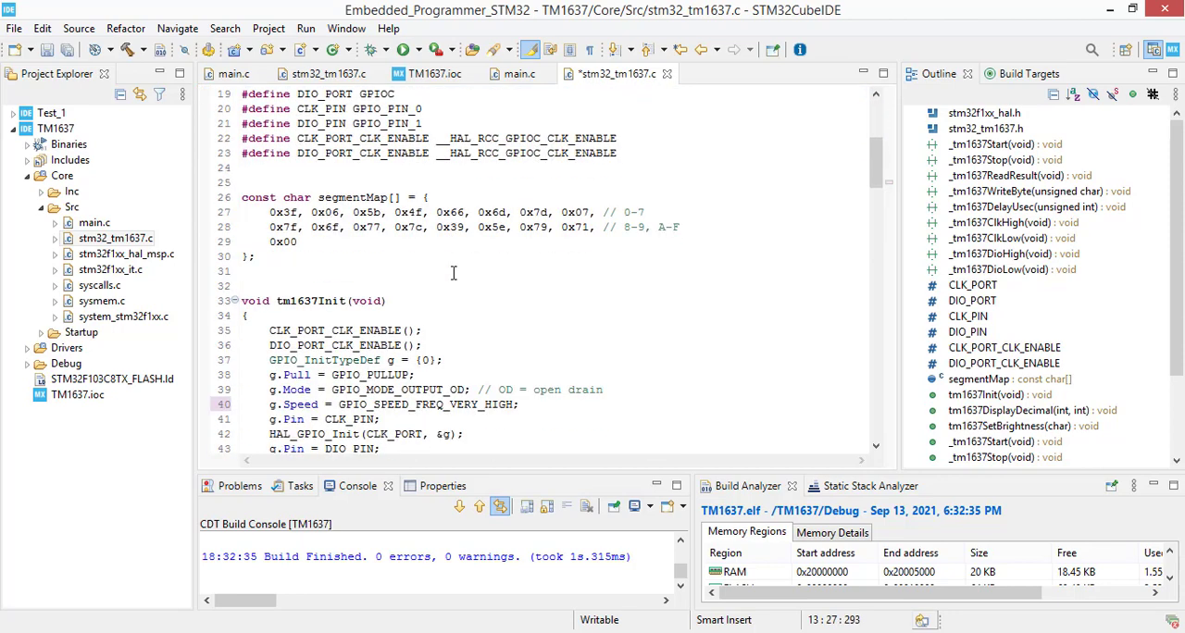
scroll("down", 3)
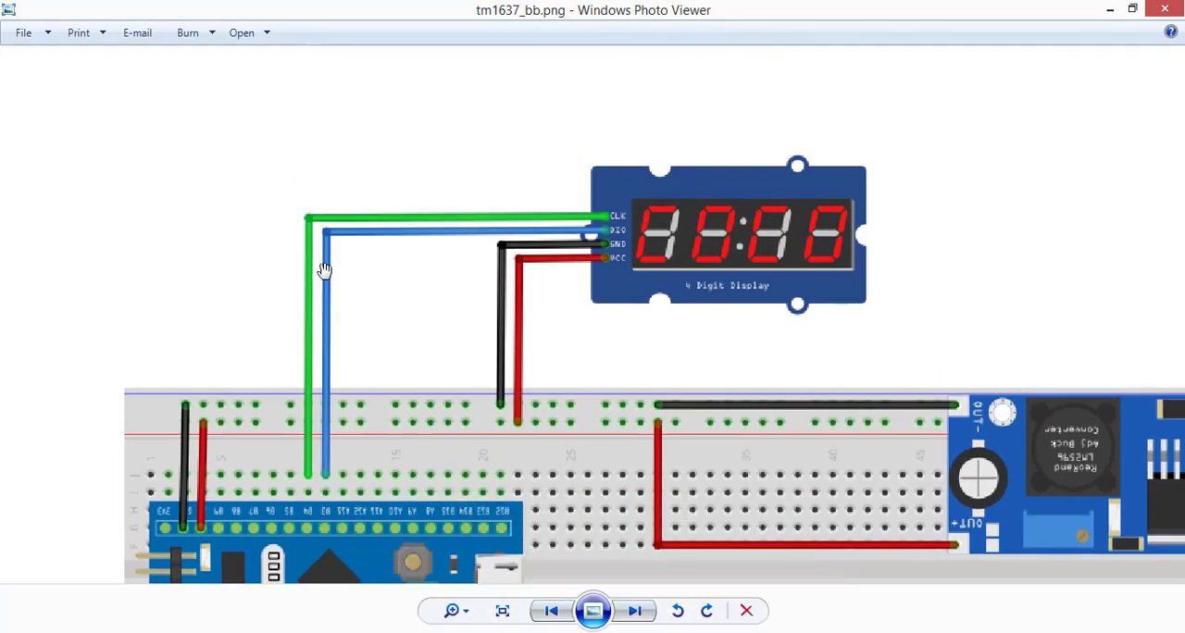
mouse_move(625, 227)
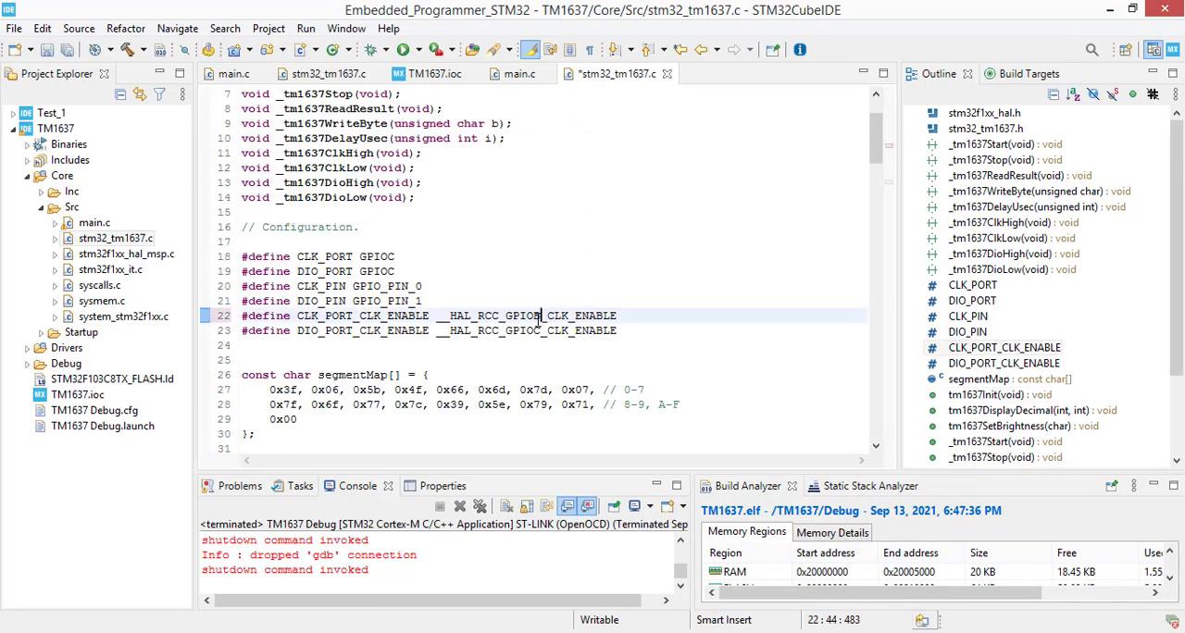
Step: Edit the port clock-enable and pin defines in stm32_tm1637.c
left_click(537, 330)
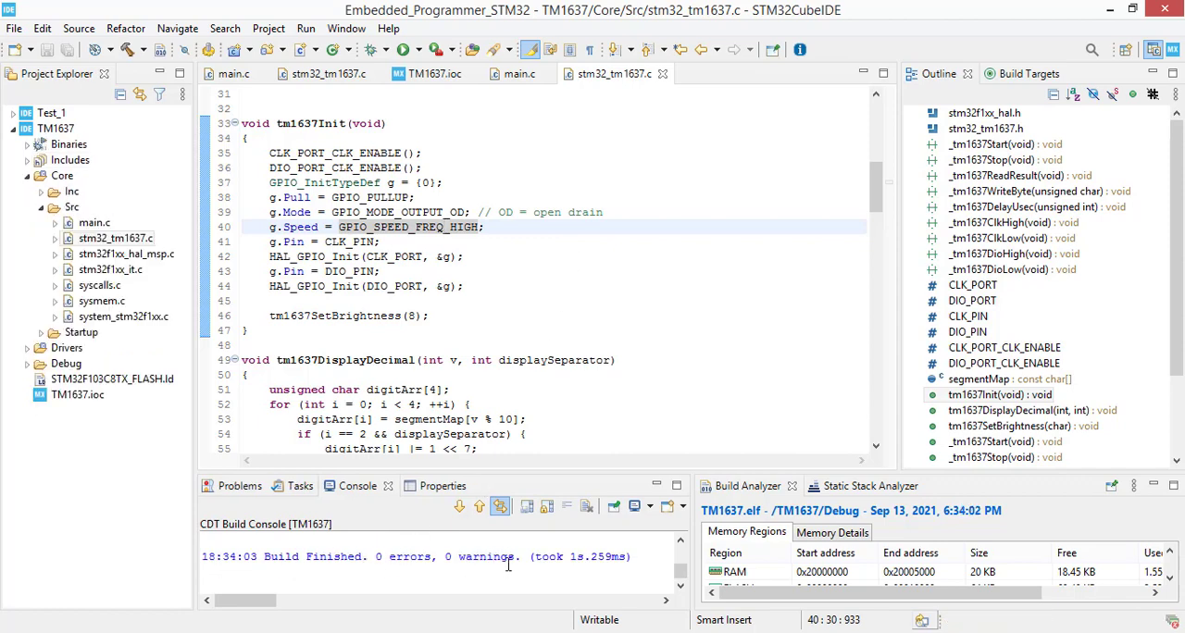
mouse_move(514, 73)
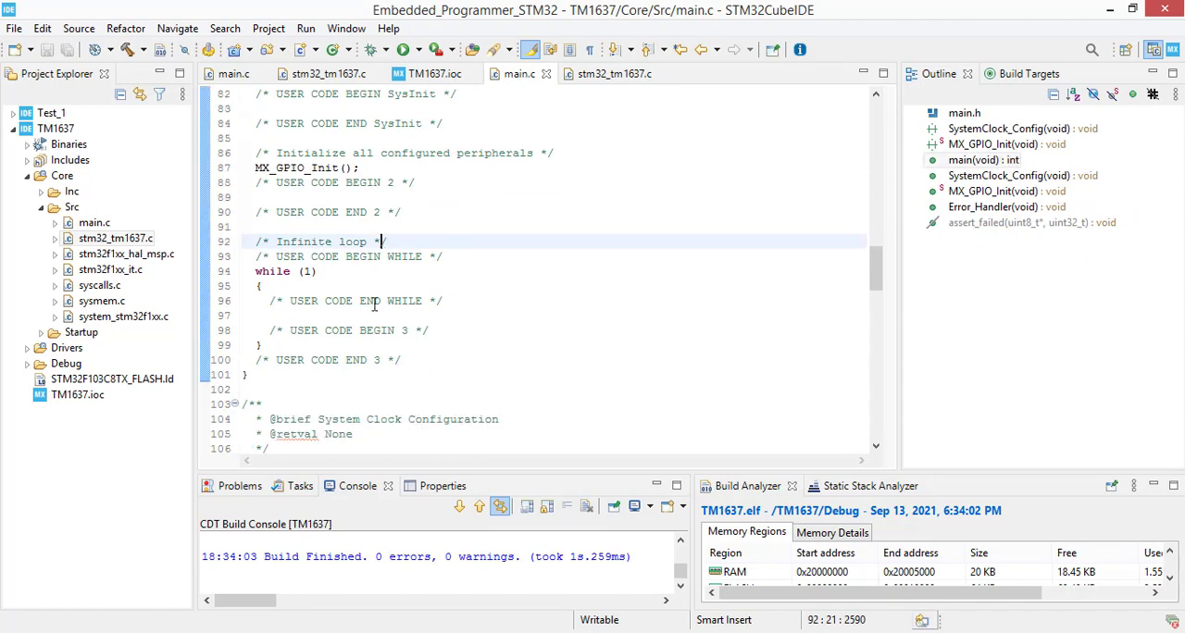
scroll("down", 3)
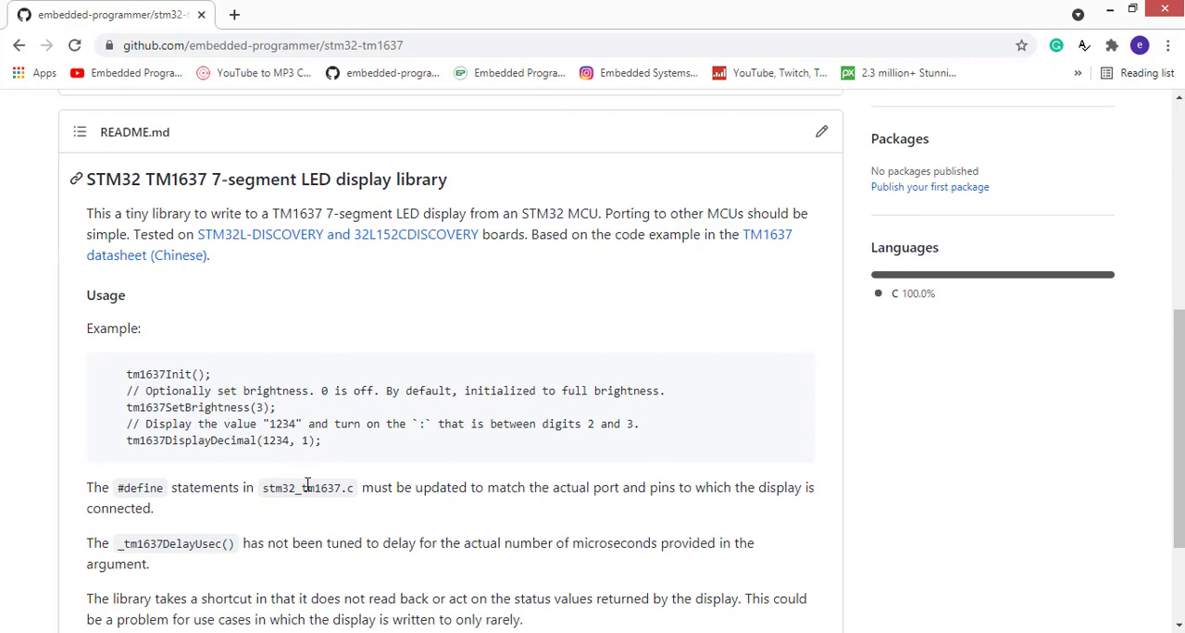
scroll("down", 3)
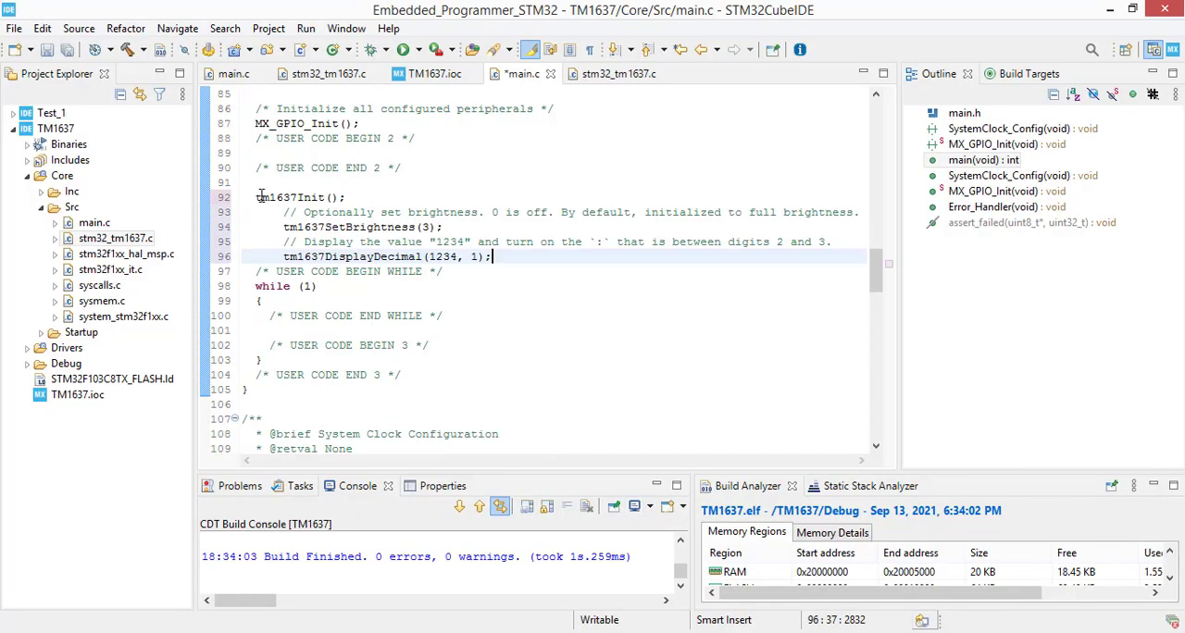
Step: Fix the indentation of the pasted TM1637 example in USER CODE BEGIN 2
left_click(270, 227)
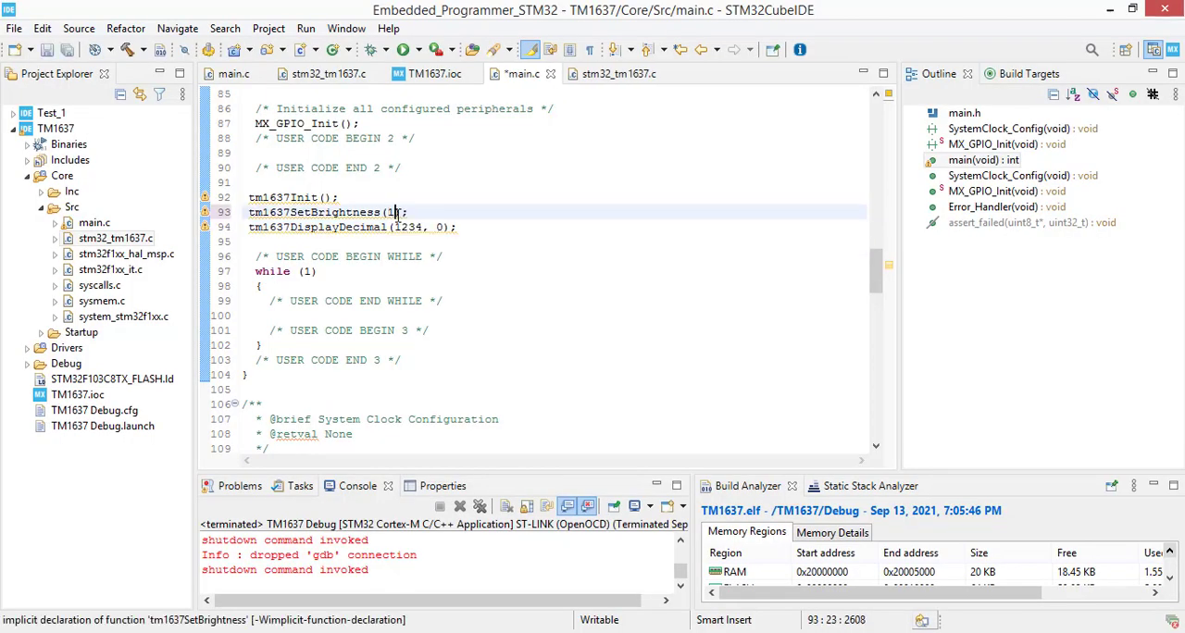
Step: Change the tm1637SetBrightness argument to 8
left_click(406, 50)
type("8")
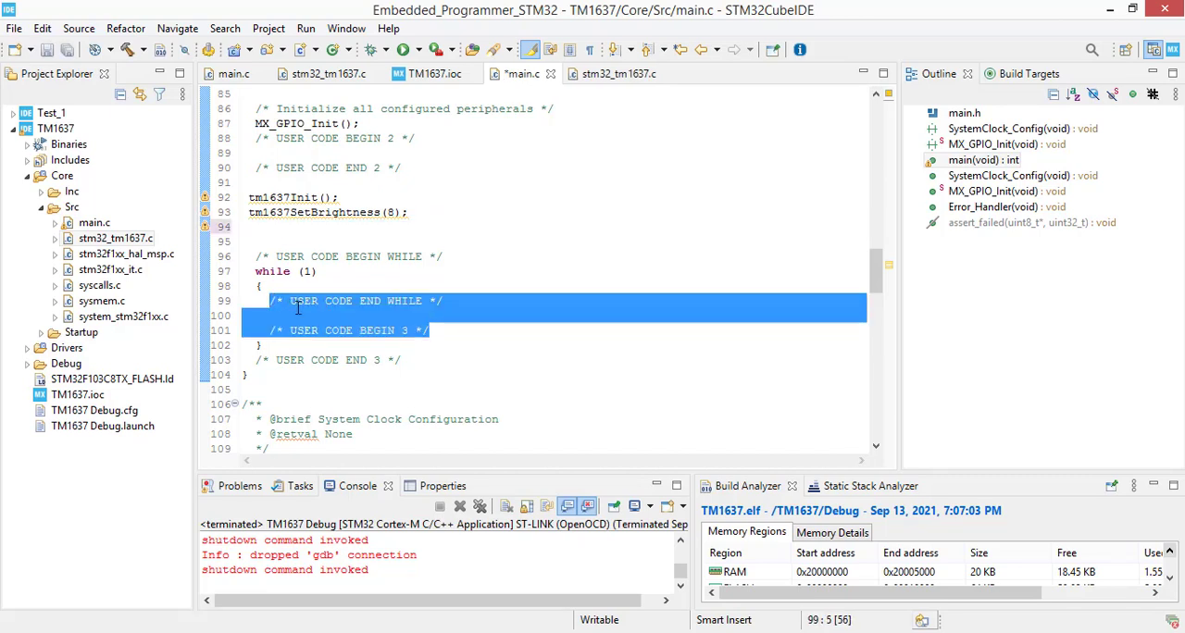
Step: Add tm1637DisplayDecimal(1234, 0); in while(1), preceded by a for loop header with i from 0 below 9999
type("tm1637DisplayDecimal(1234, 0);")
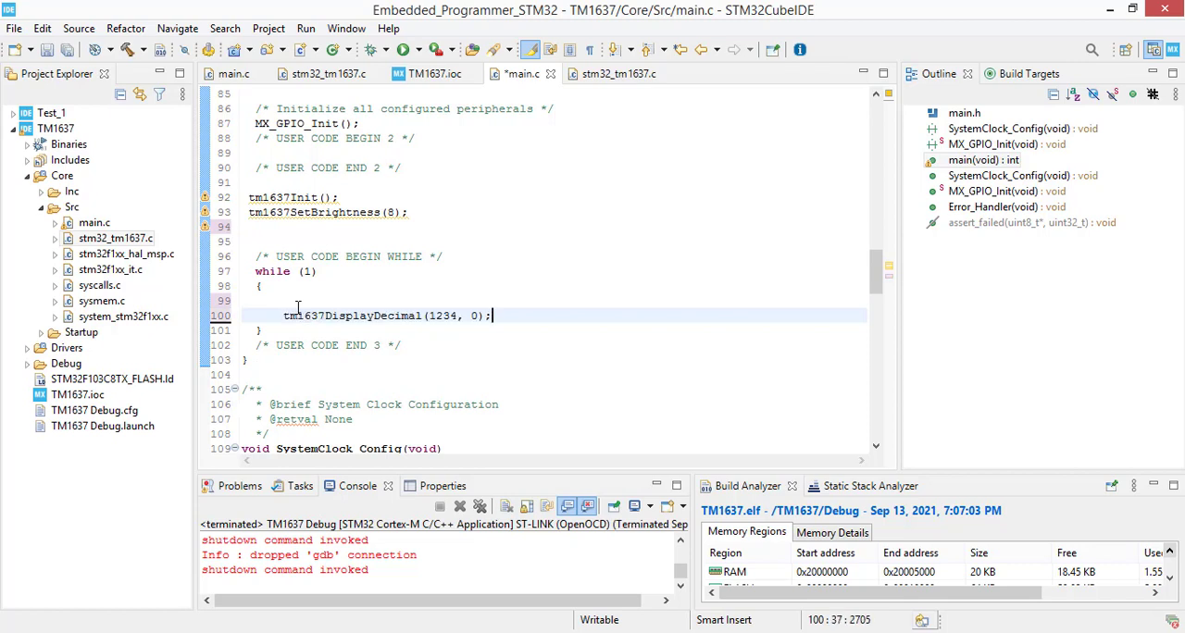
left_click(271, 301)
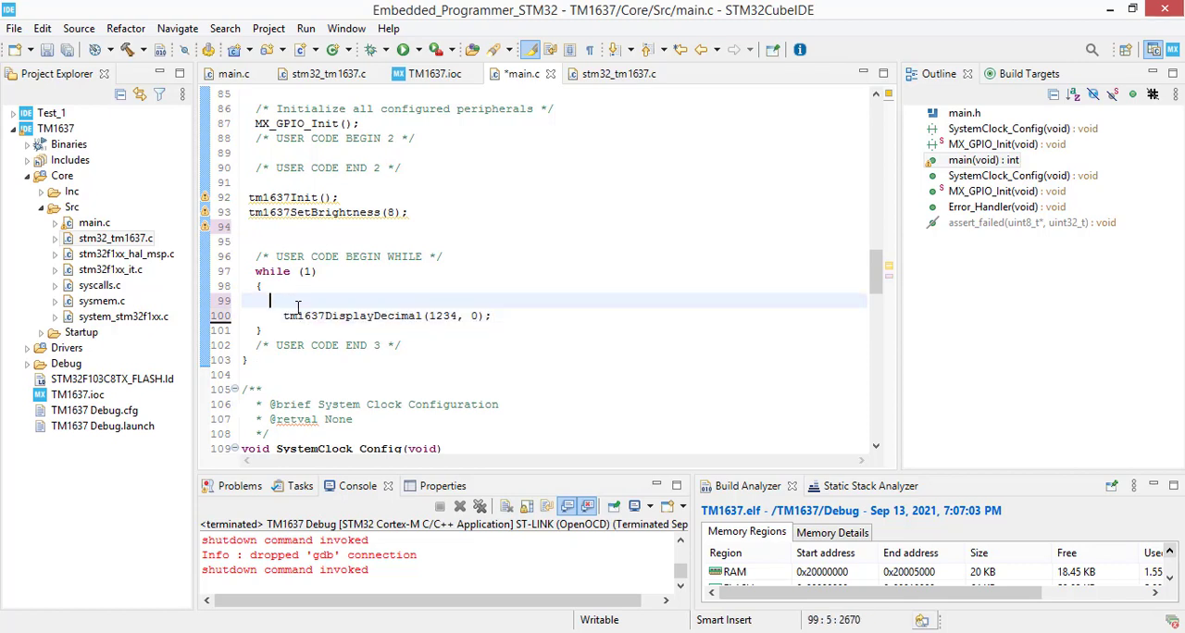
type("for (int")
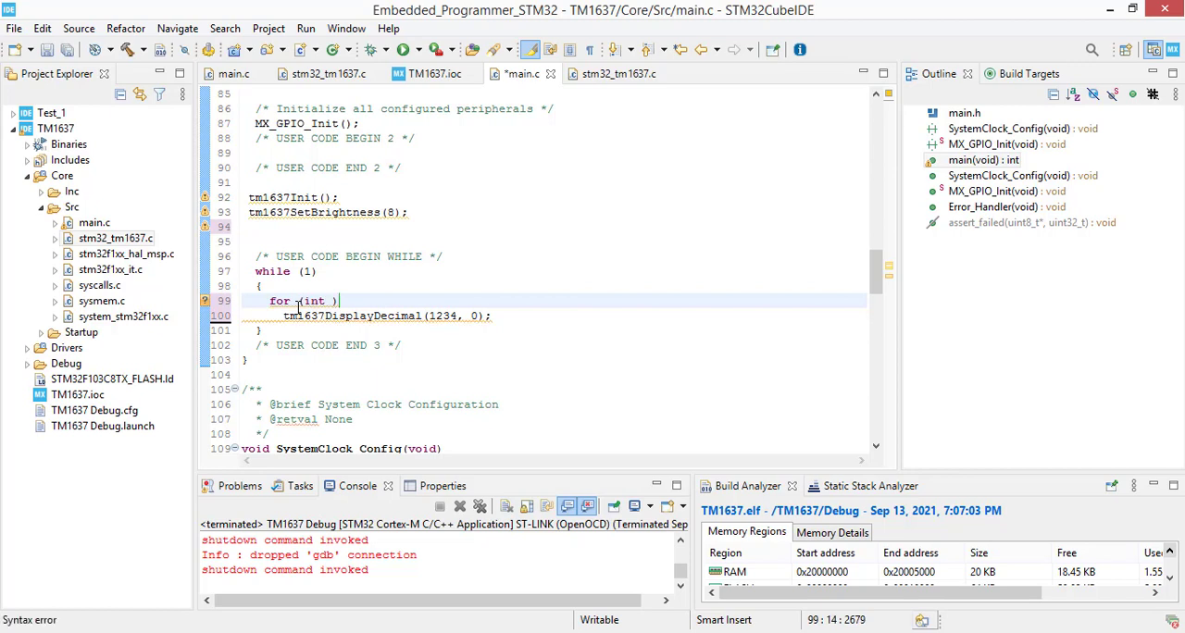
type("i = 0 ;")
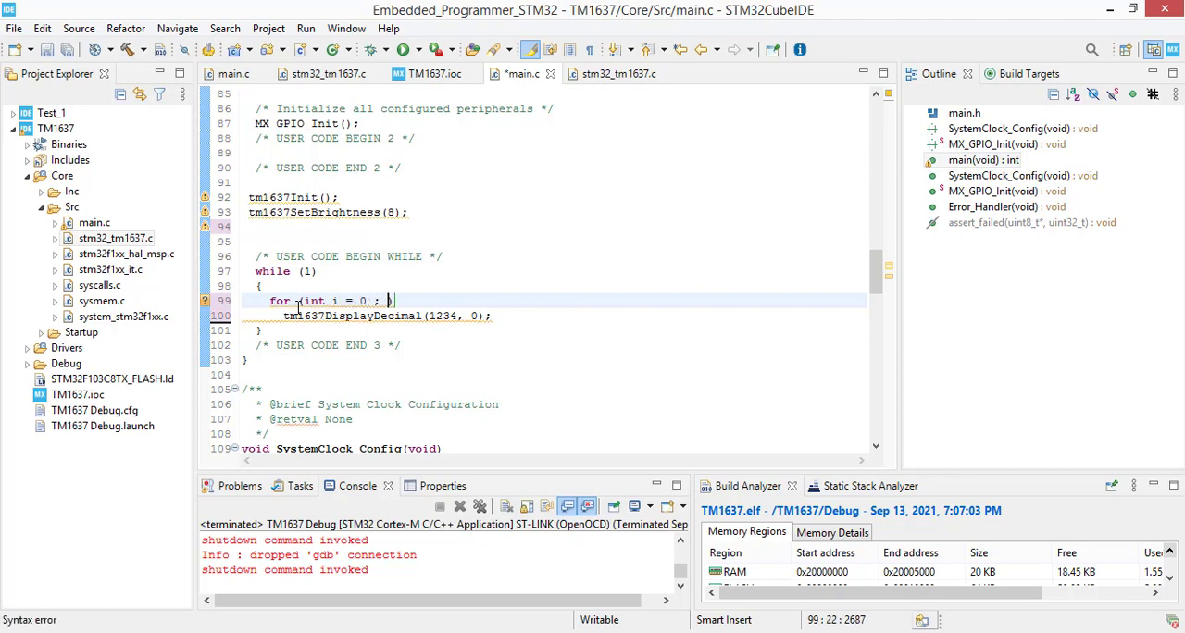
type("i")
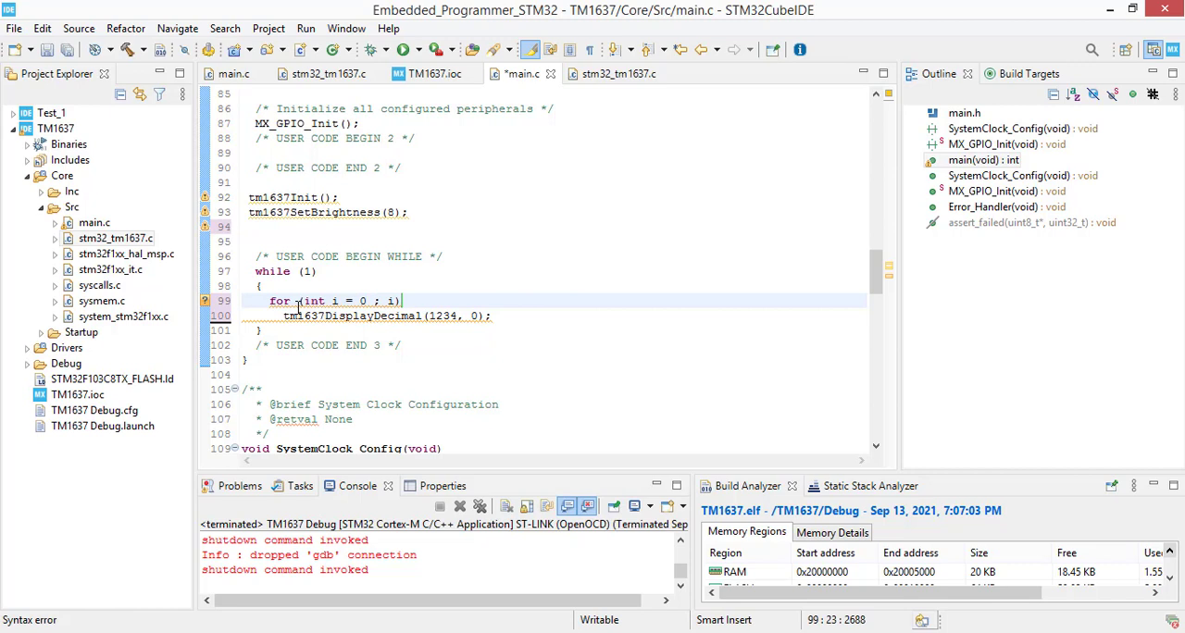
type("<999)")
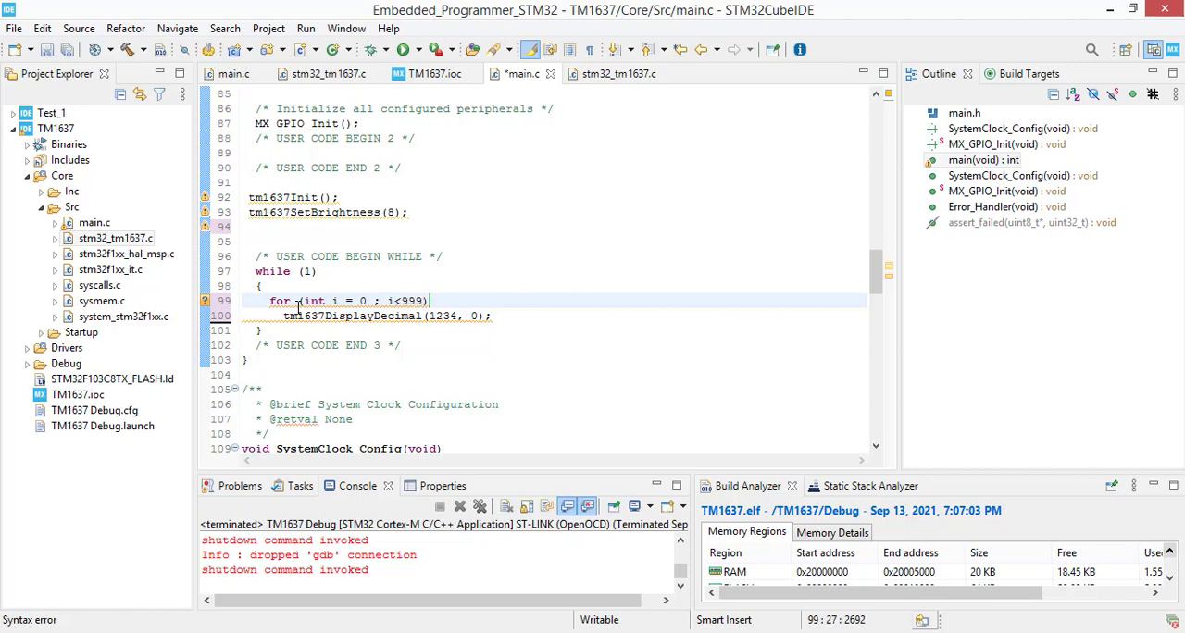
type("9")
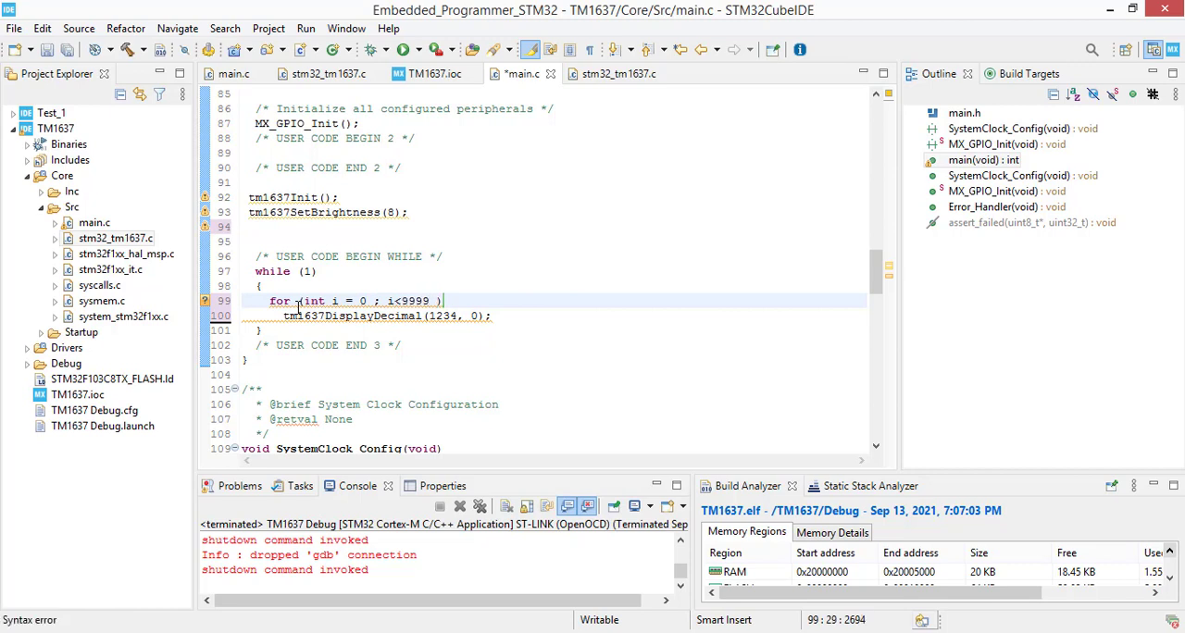